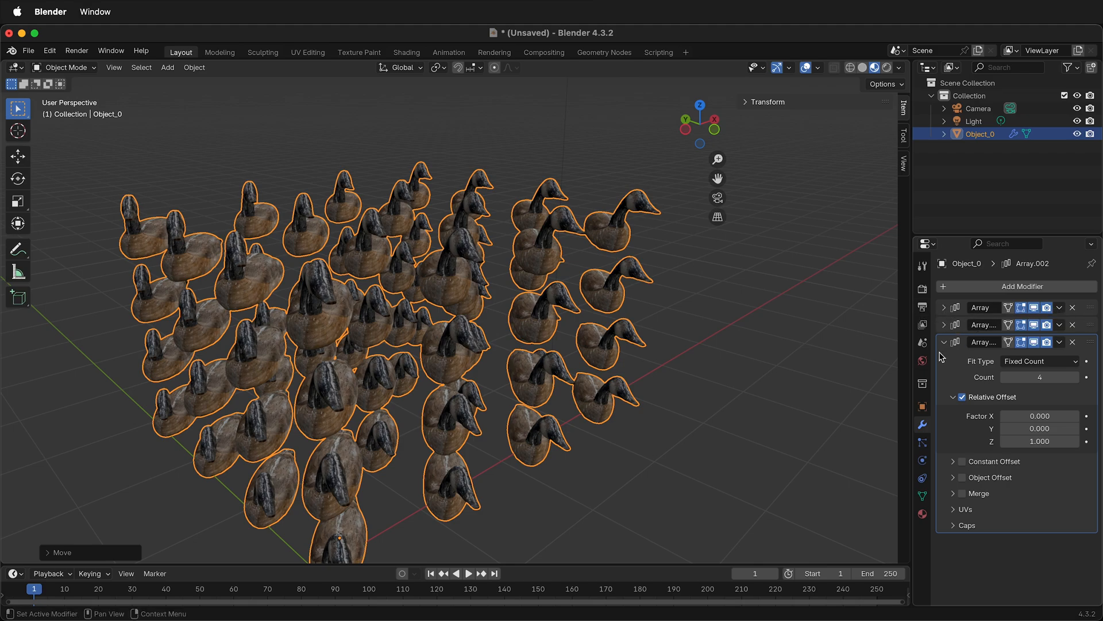
- Apply the three Array modifiers so the duck grid becomes real mesh geometry
{"action": "left_click", "coordinate": [944, 343]}
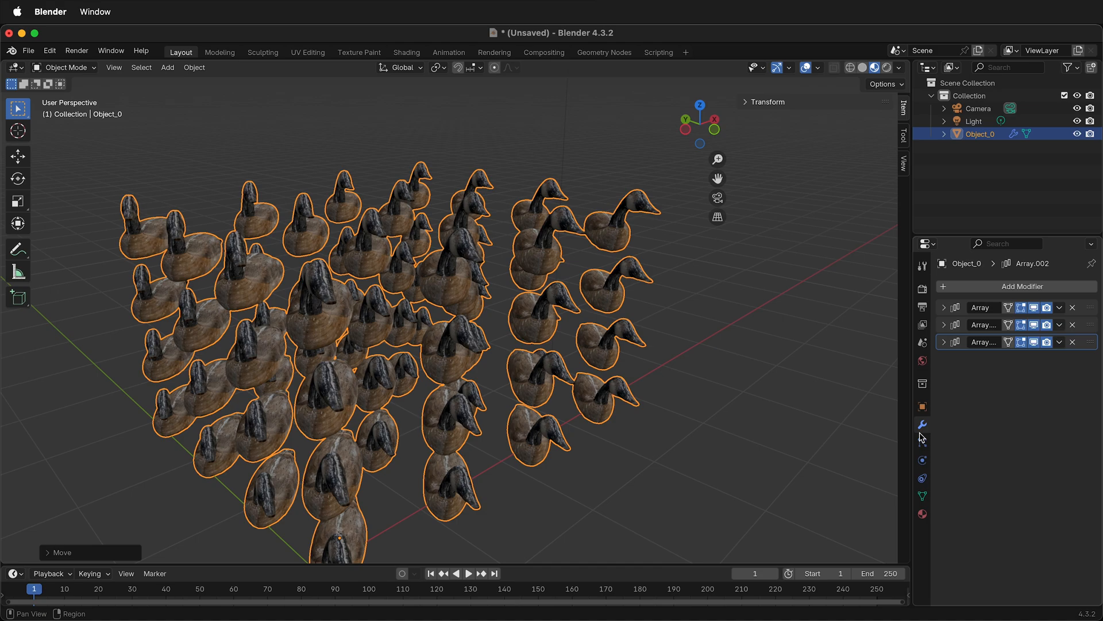
{"action": "left_click", "coordinate": [1058, 308]}
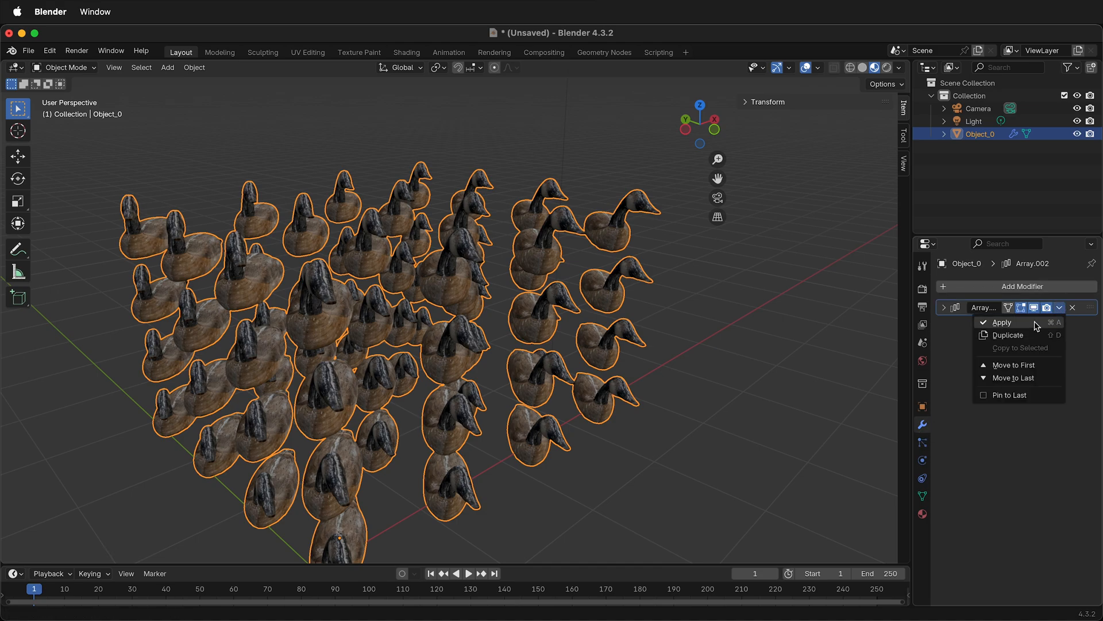
{"action": "left_click", "coordinate": [1002, 321]}
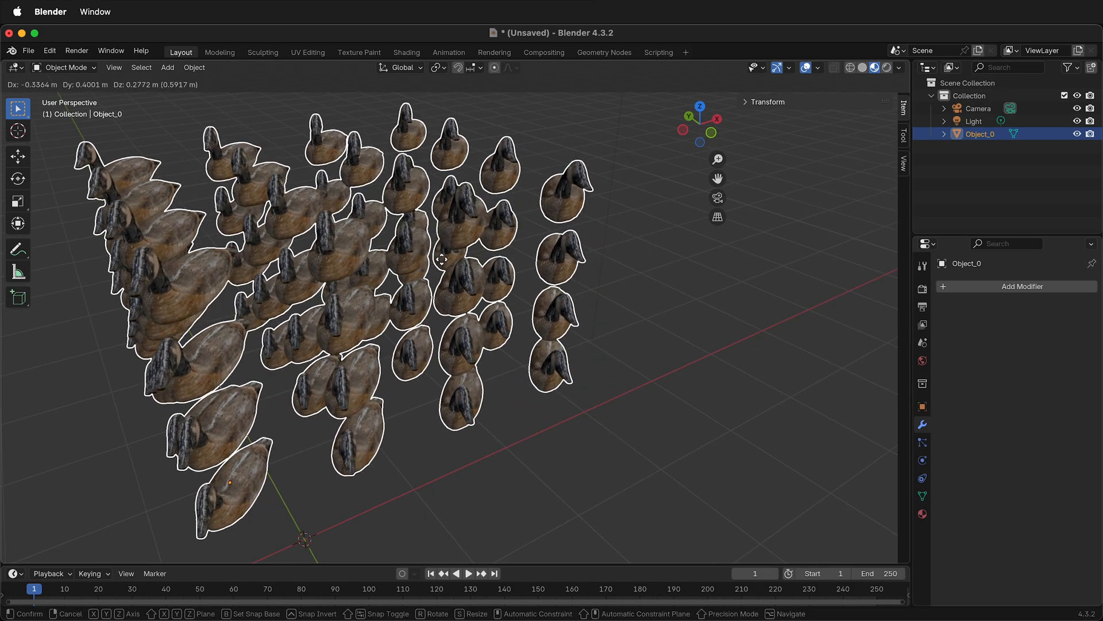
- Confirm the move, dropping the applied duck grid at its new position
{"action": "left_click", "coordinate": [577, 258]}
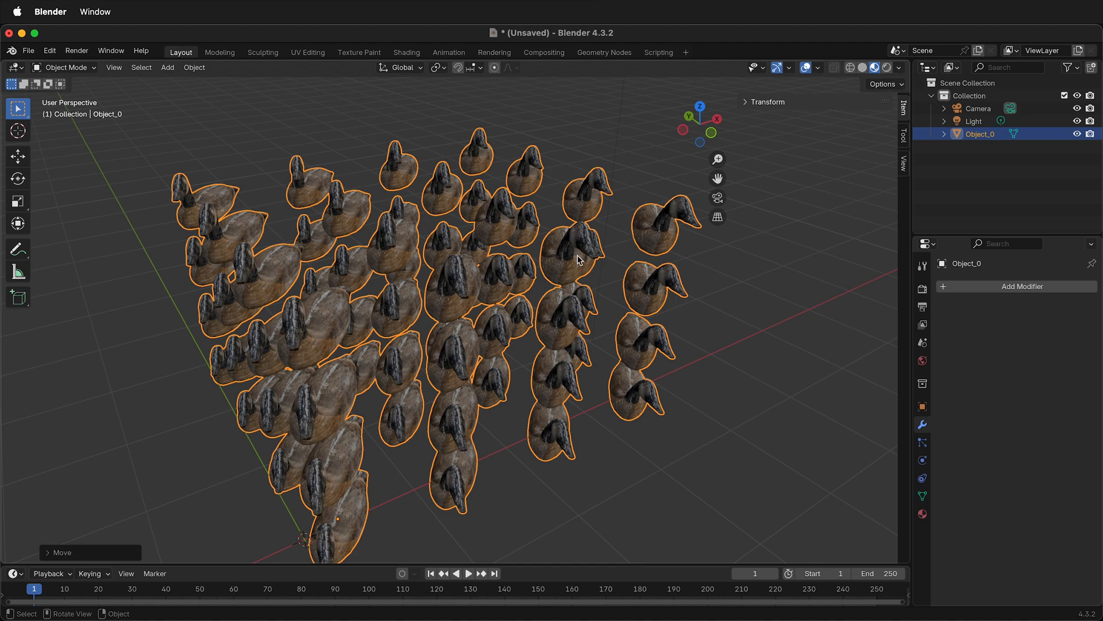
{"action": "mouse_move", "coordinate": [368, 280]}
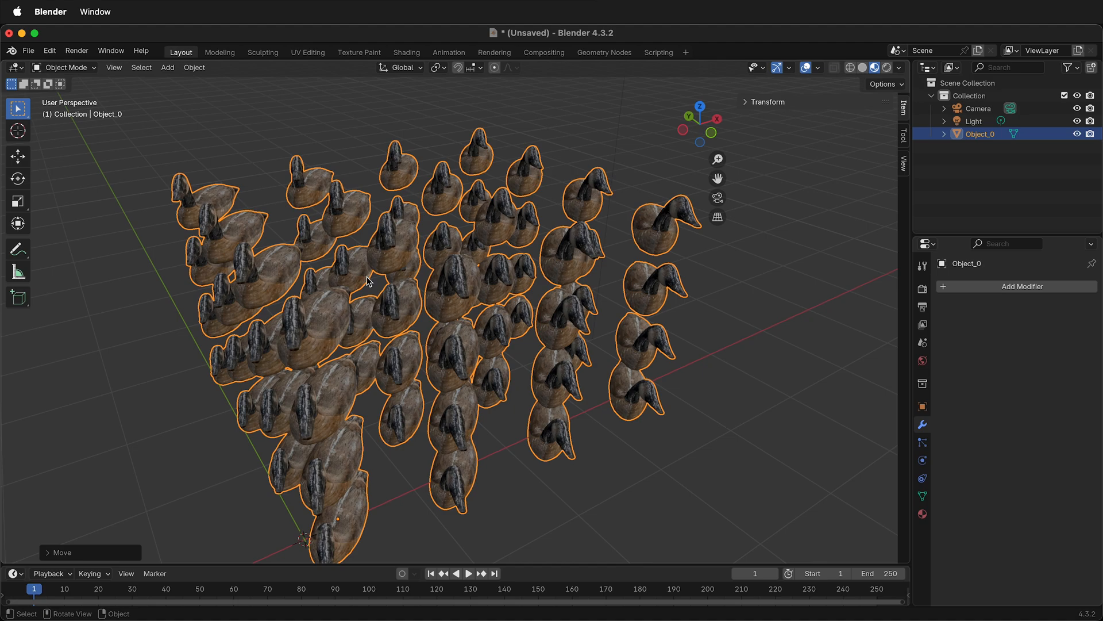
{"action": "mouse_move", "coordinate": [461, 268]}
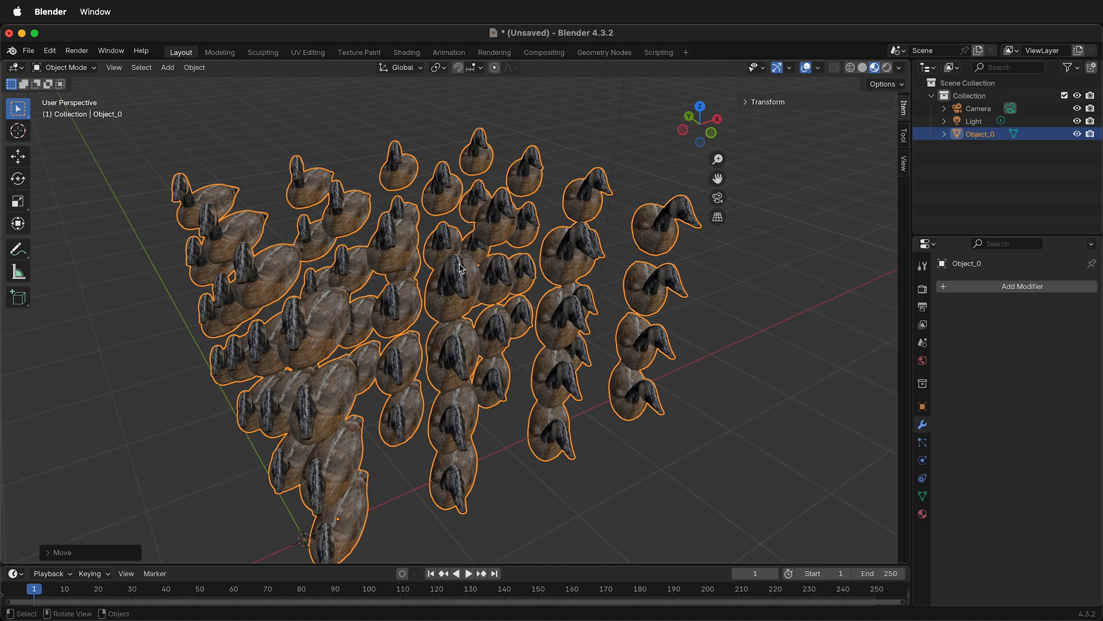
{"action": "mouse_move", "coordinate": [496, 283]}
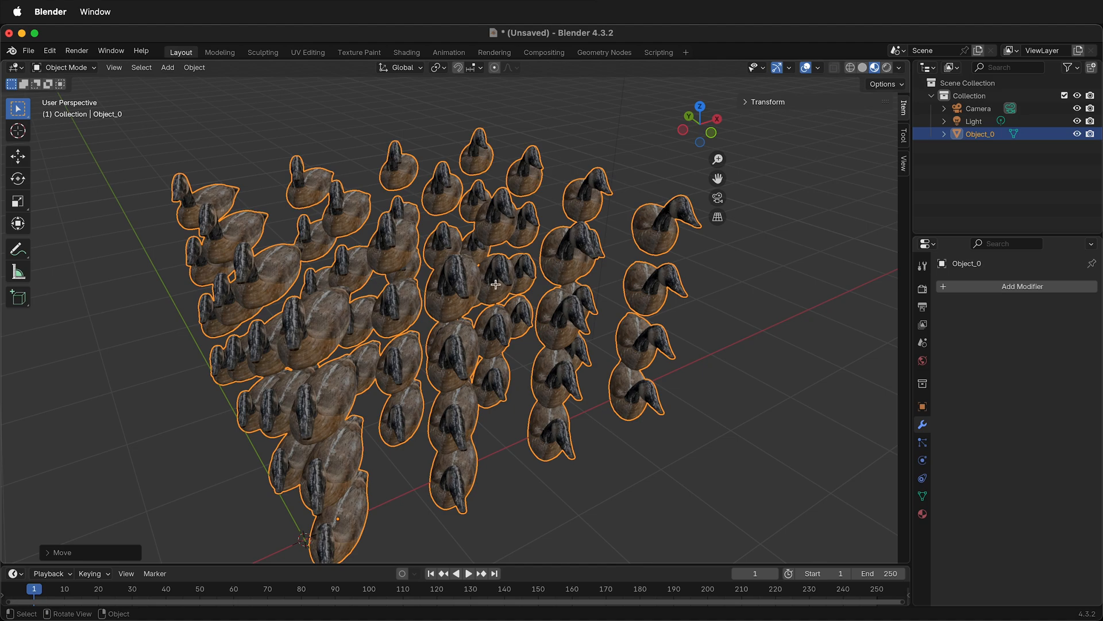
- In Edit Mode select the top-right duck as a linked piece, move it, and return to Object Mode
{"action": "key", "text": "Tab"}
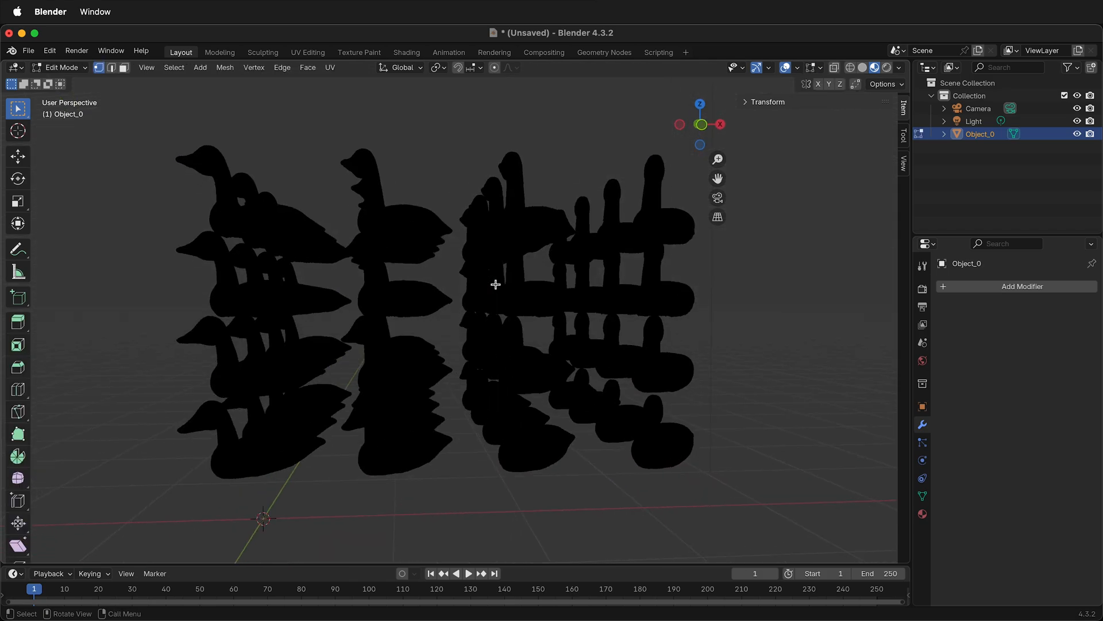
{"action": "mouse_move", "coordinate": [650, 217]}
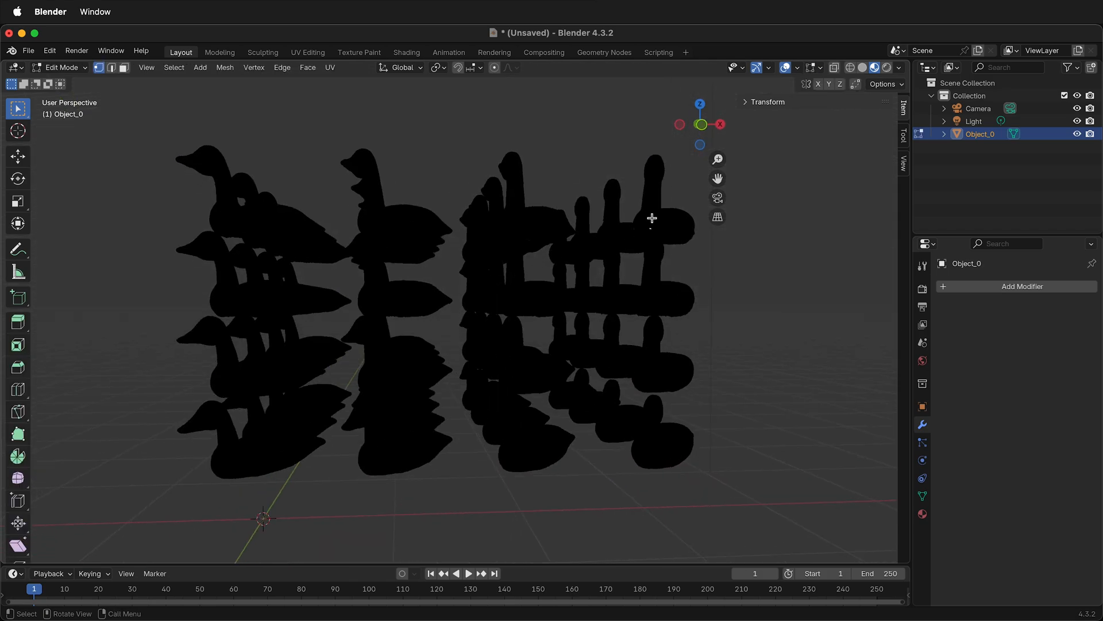
{"action": "left_click", "coordinate": [650, 218]}
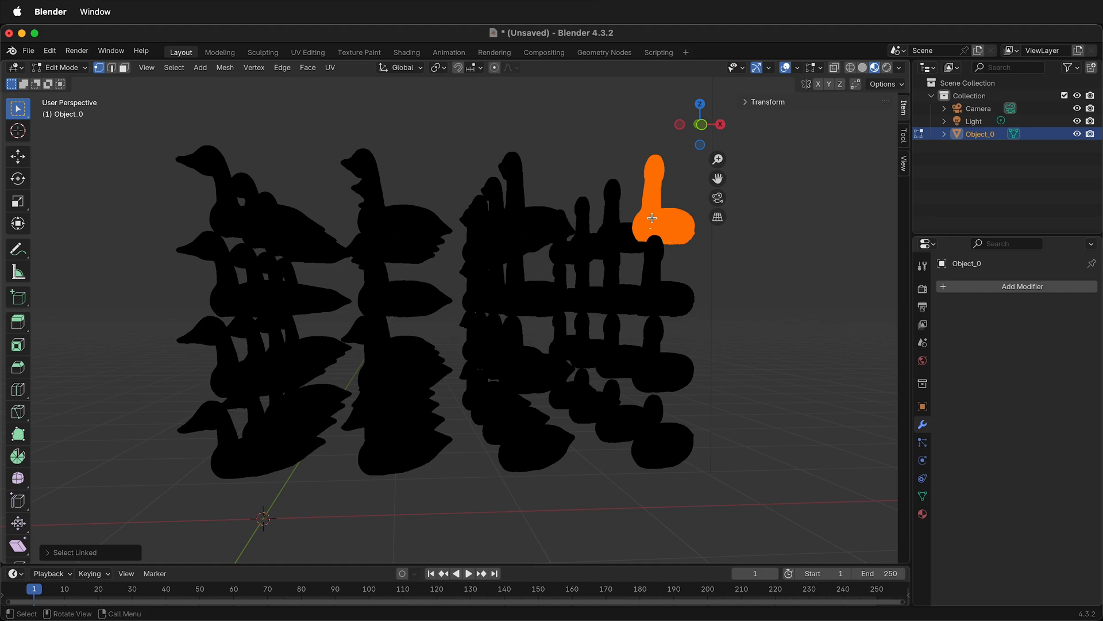
{"action": "key", "text": "g"}
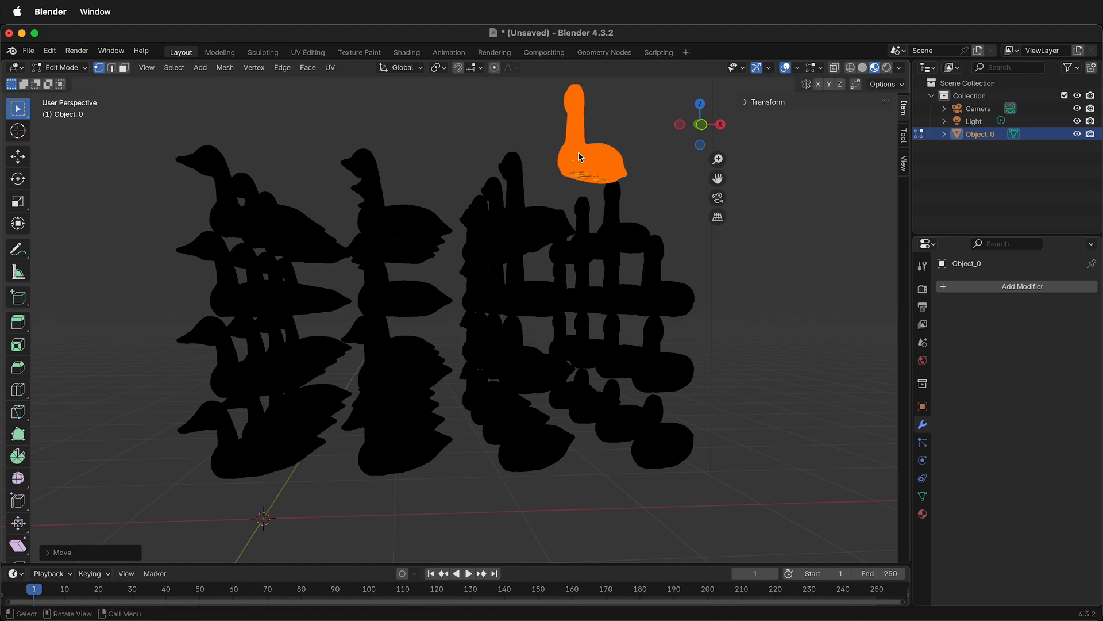
{"action": "key", "text": "Tab"}
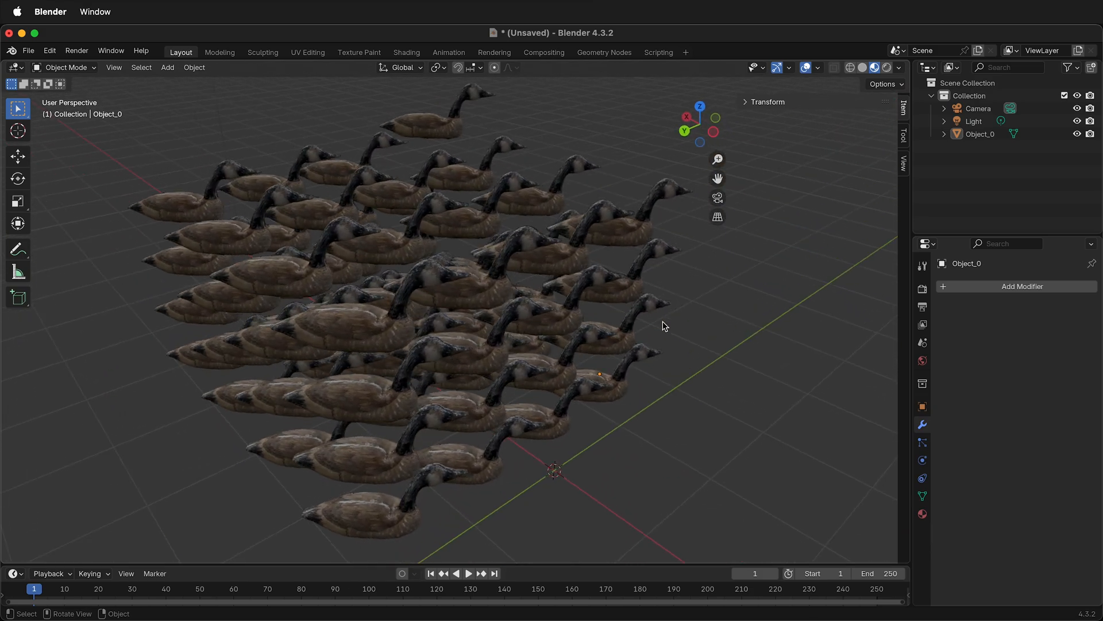
- Separate the merged duck mesh by loose parts into one object per duck
{"action": "key", "text": "Tab"}
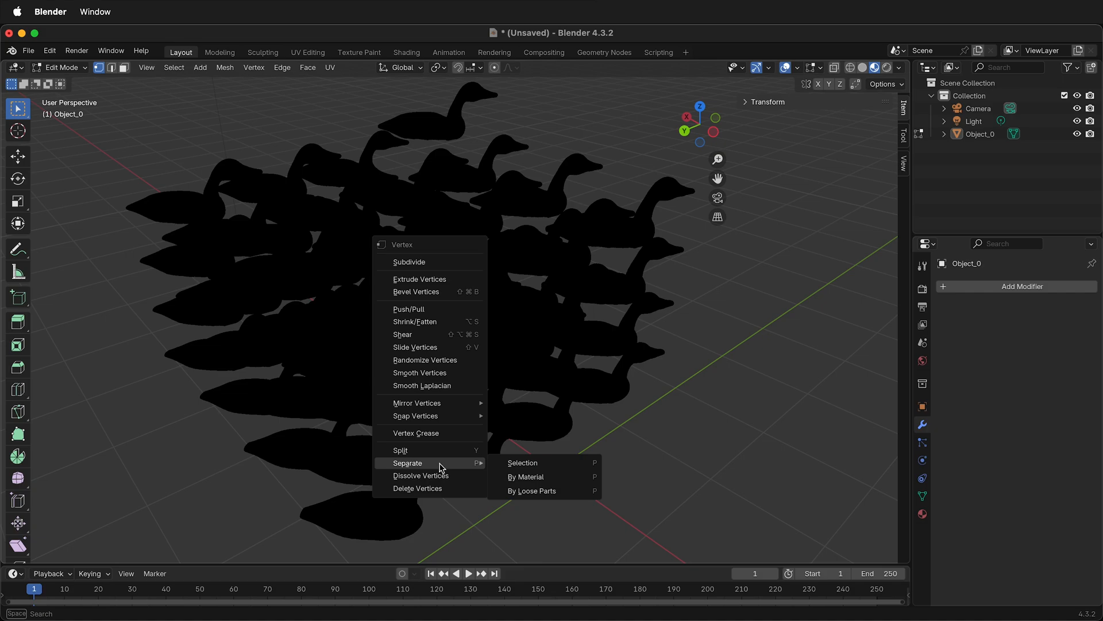
{"action": "mouse_move", "coordinate": [536, 491]}
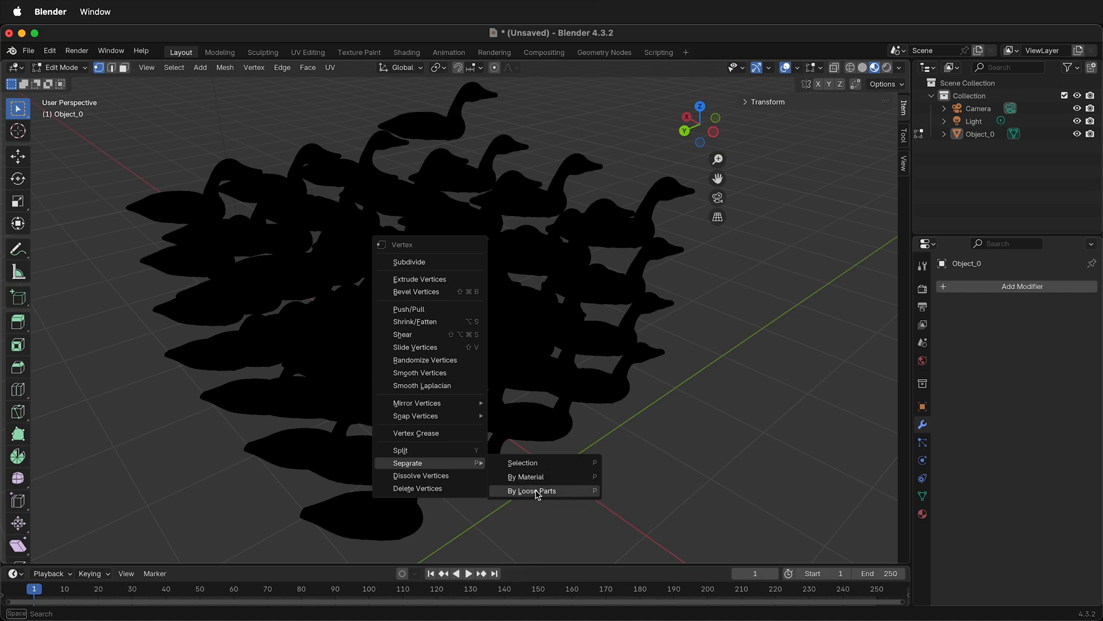
{"action": "left_click", "coordinate": [532, 490]}
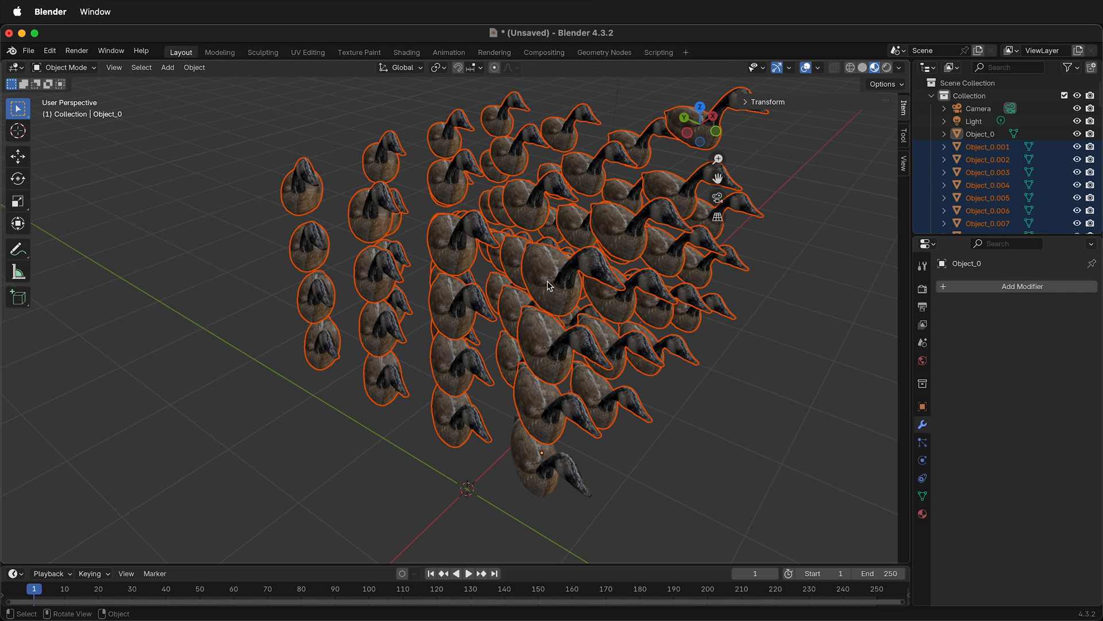
{"action": "mouse_move", "coordinate": [601, 338]}
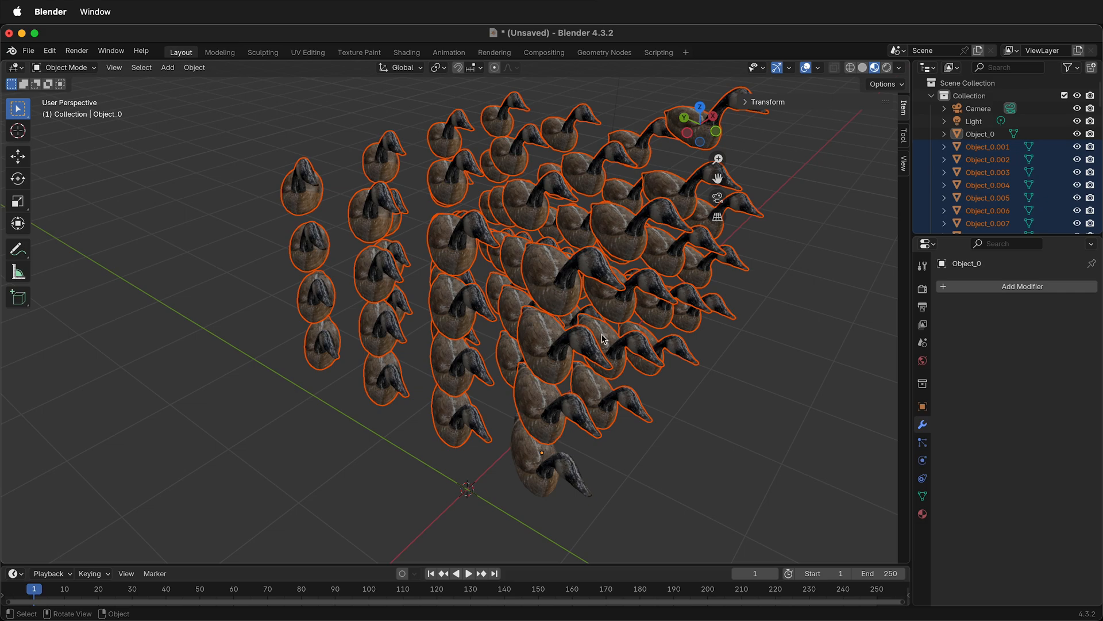
- Move all selected duck objects into a new collection named Ducks and clear the selection
{"action": "left_click", "coordinate": [538, 471]}
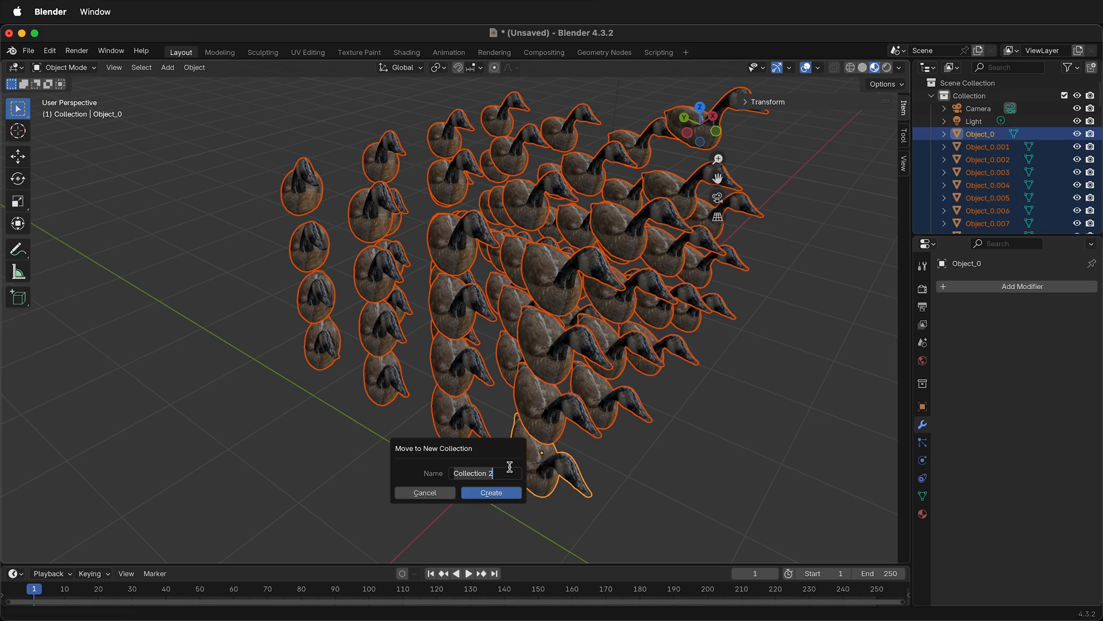
{"action": "type", "text": "Duck"}
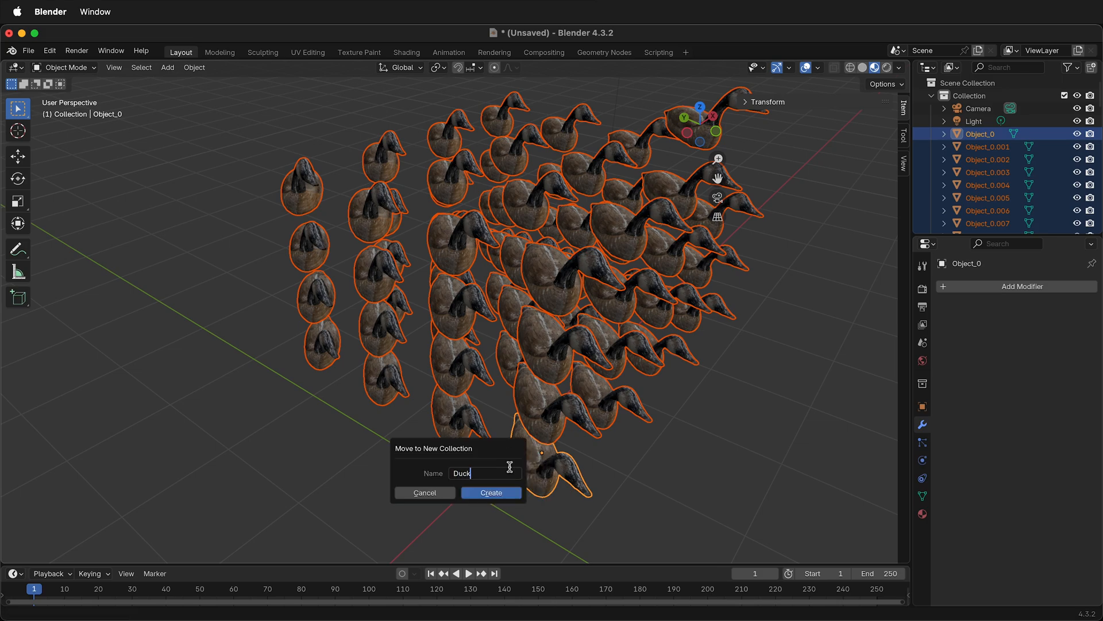
{"action": "type", "text": "s"}
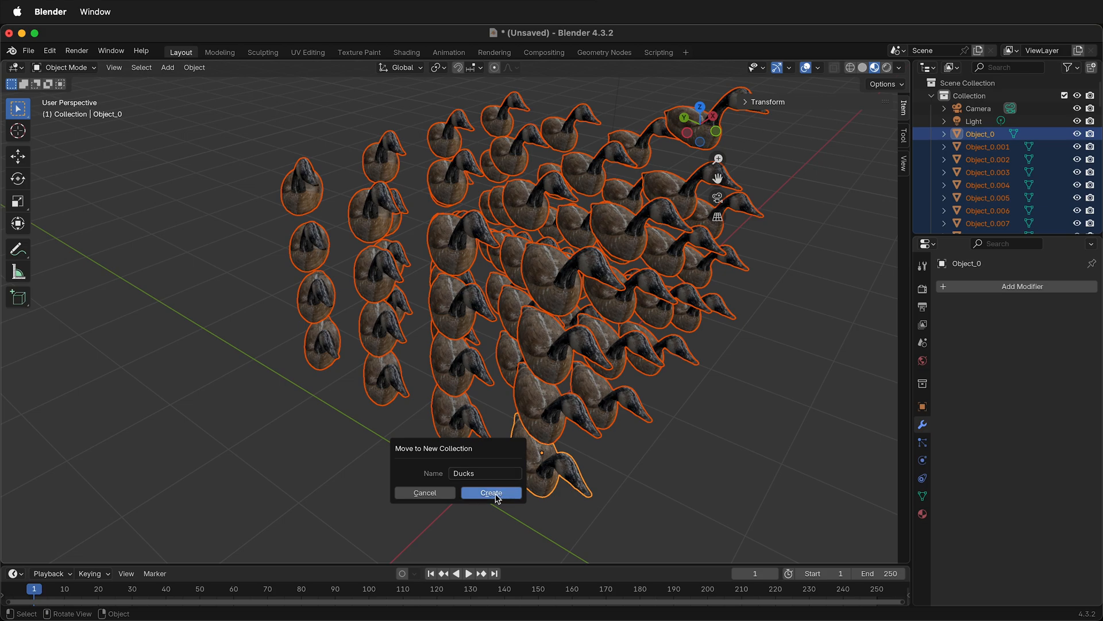
{"action": "left_click", "coordinate": [491, 493]}
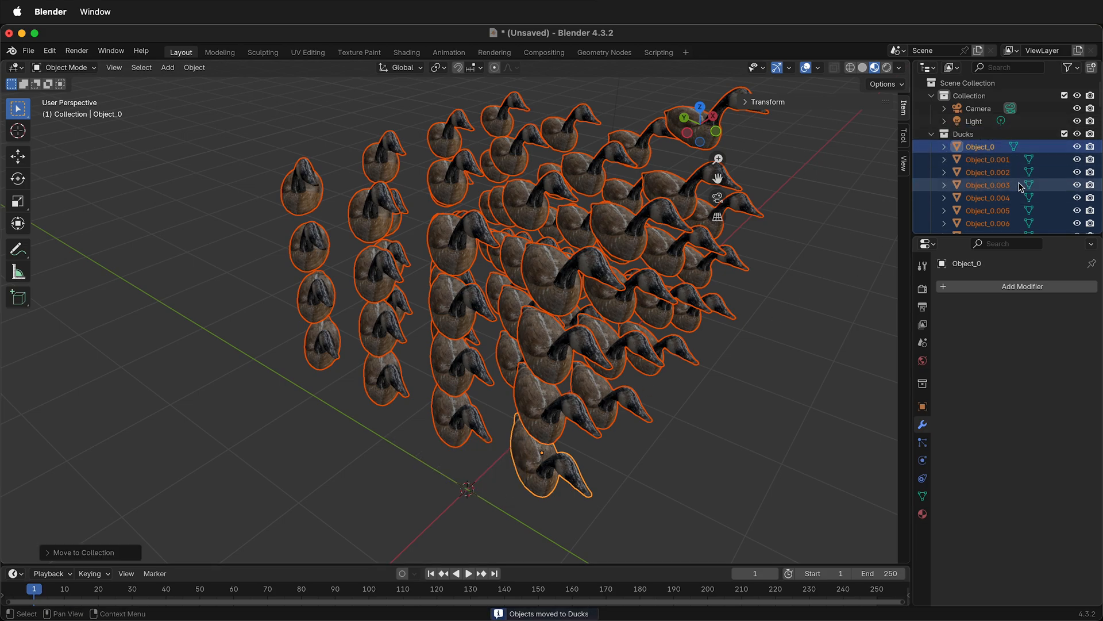
{"action": "left_click", "coordinate": [471, 415]}
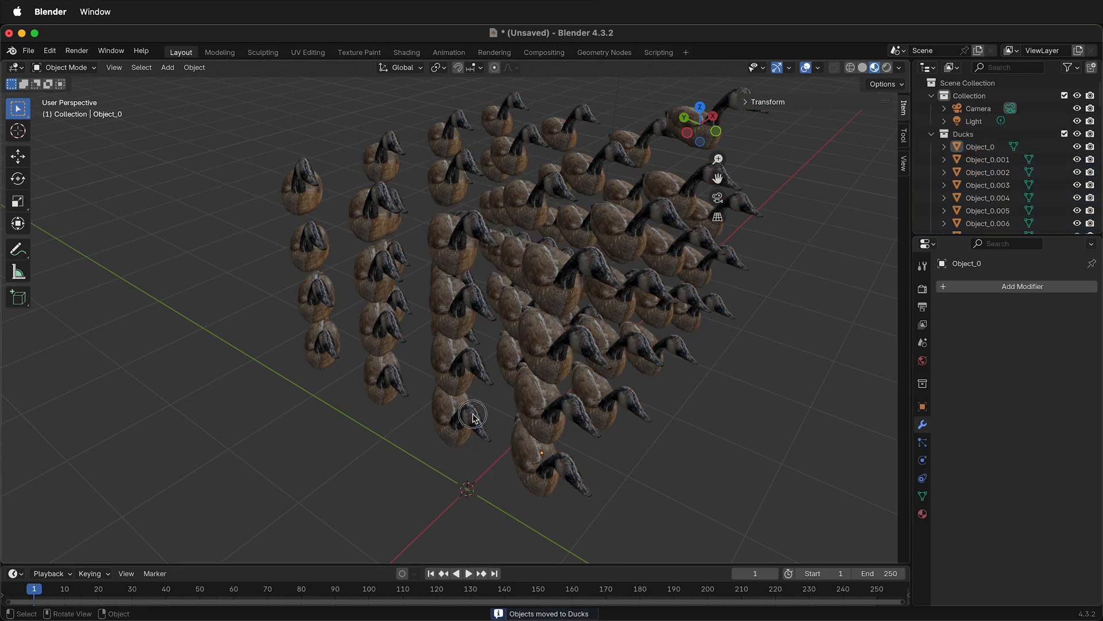
- Undo a test rotation of one duck and select every object in the scene
{"action": "left_click", "coordinate": [471, 415]}
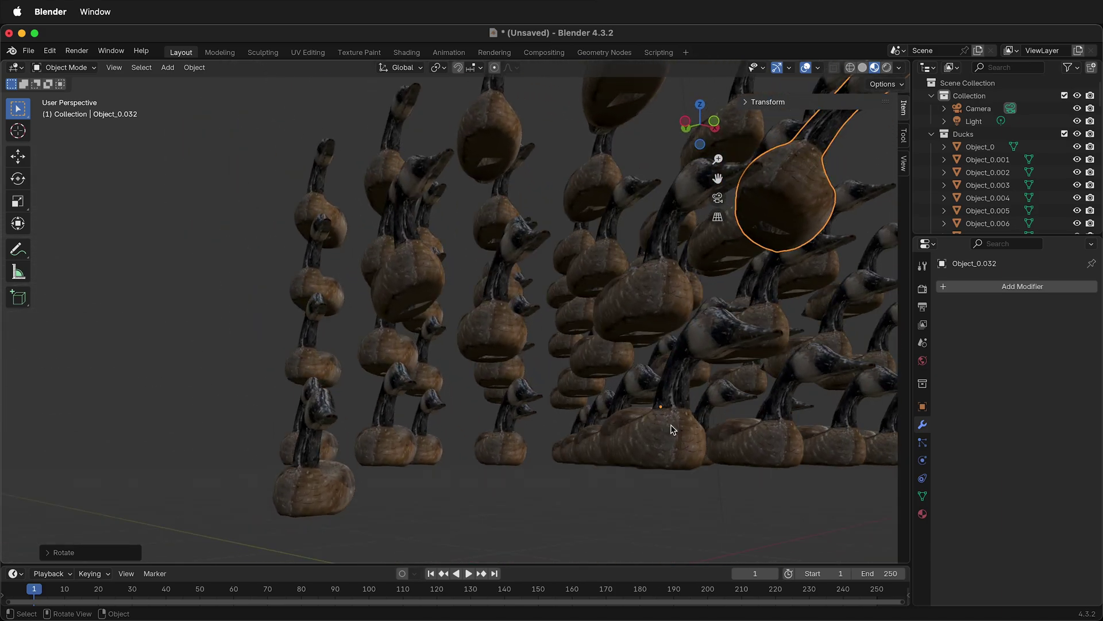
{"action": "key", "text": "a"}
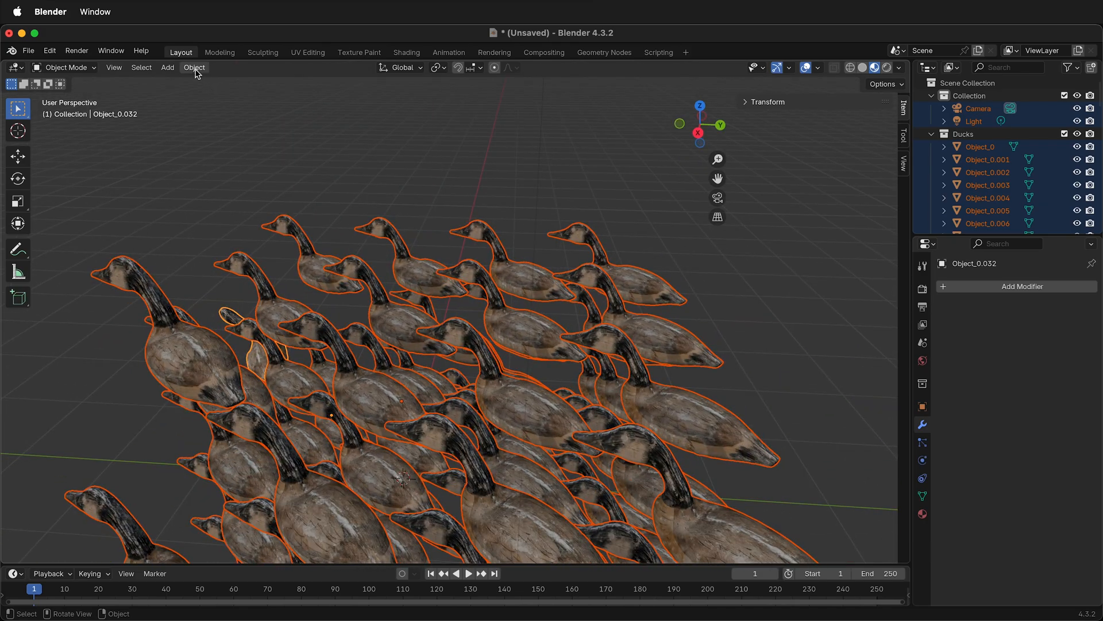
- Set Origin to Geometry so each duck gets its own origin at its geometry centre
{"action": "left_click", "coordinate": [194, 66]}
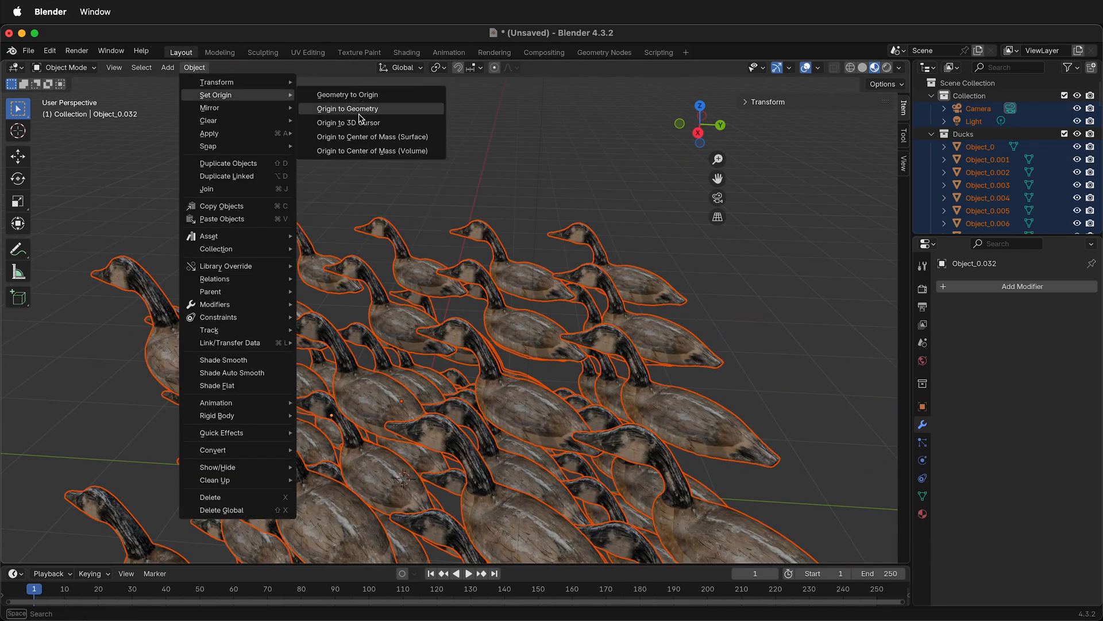
{"action": "left_click", "coordinate": [347, 108]}
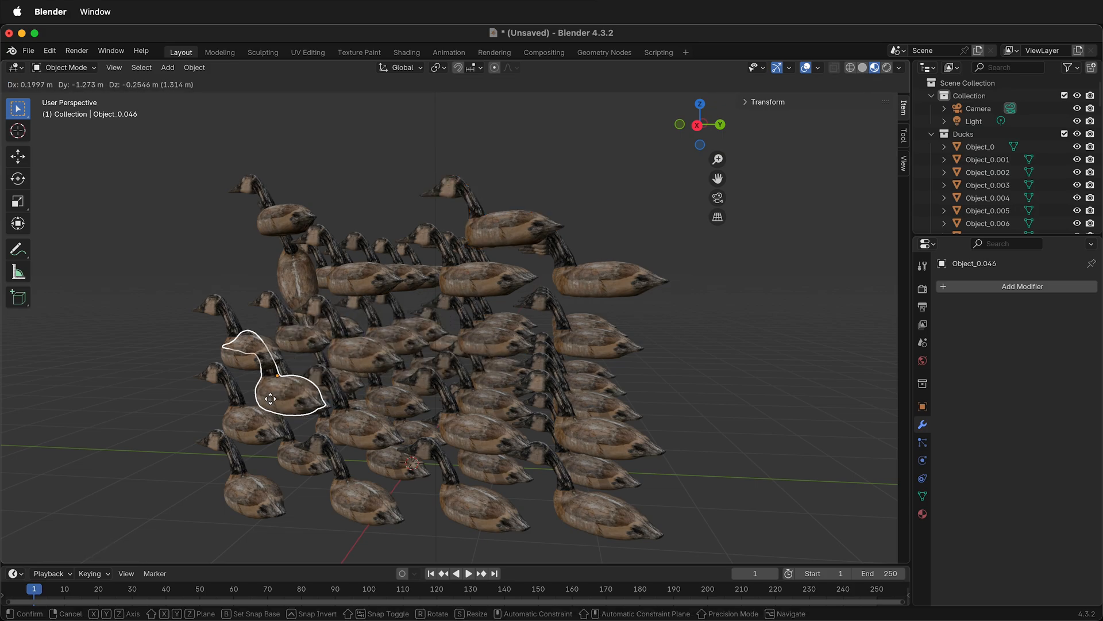
- Move a couple of ducks individually out of the grid to confirm they are separate objects
{"action": "left_click", "coordinate": [604, 385]}
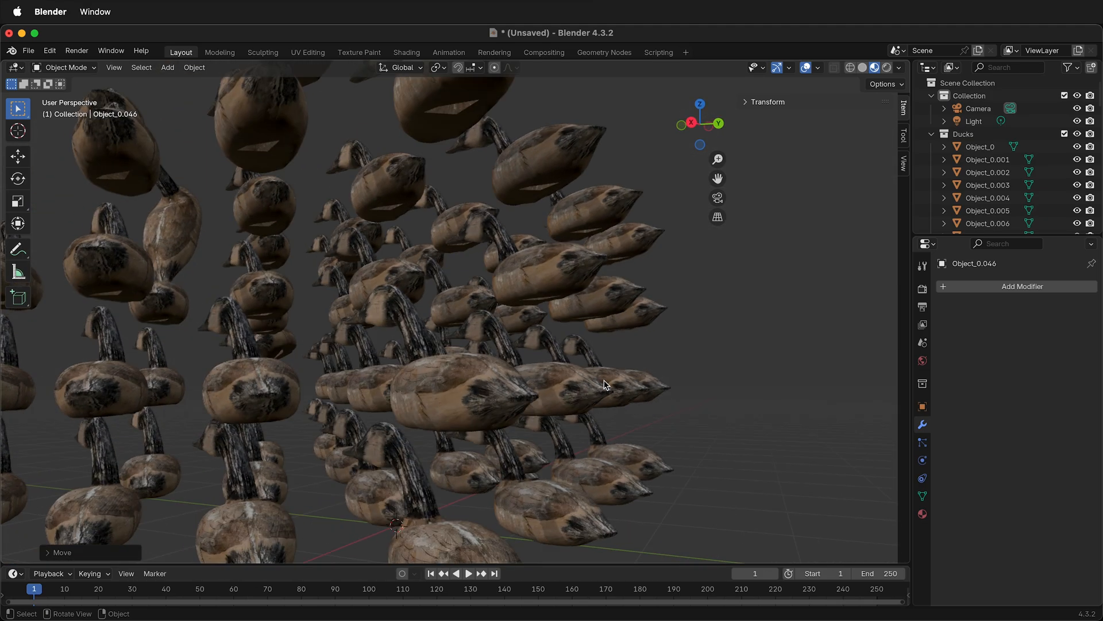
{"action": "left_click", "coordinate": [266, 392]}
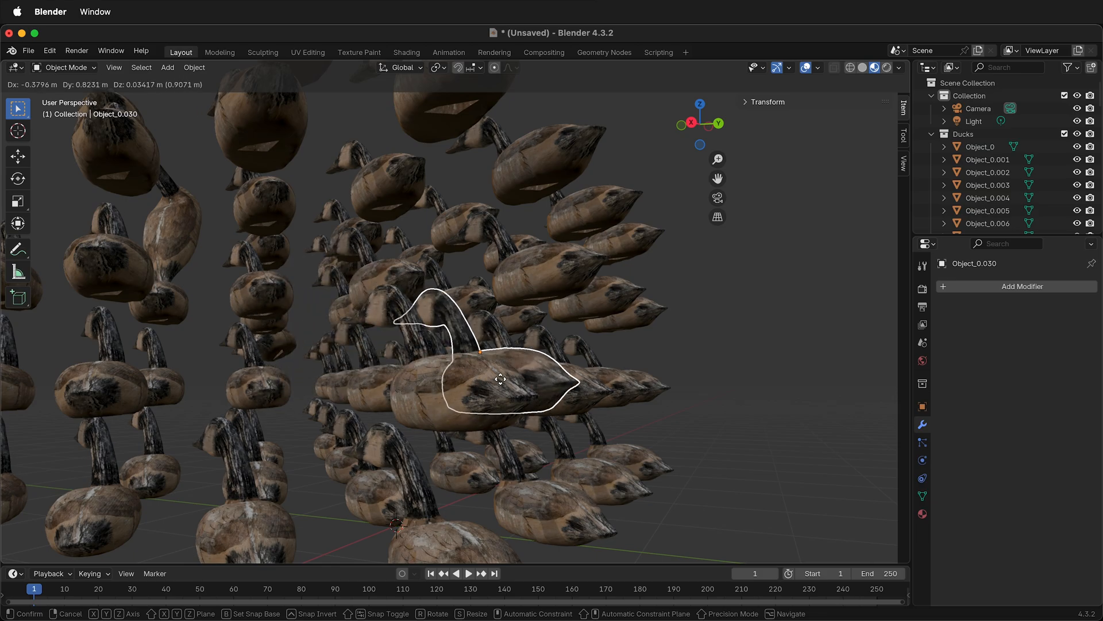
{"action": "left_click", "coordinate": [500, 379]}
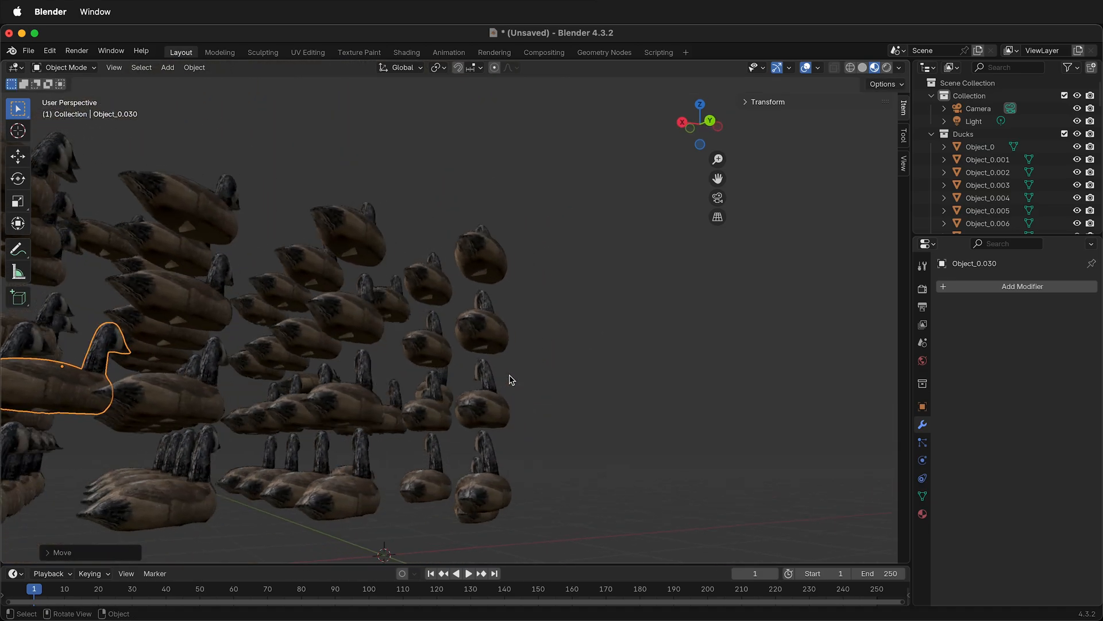